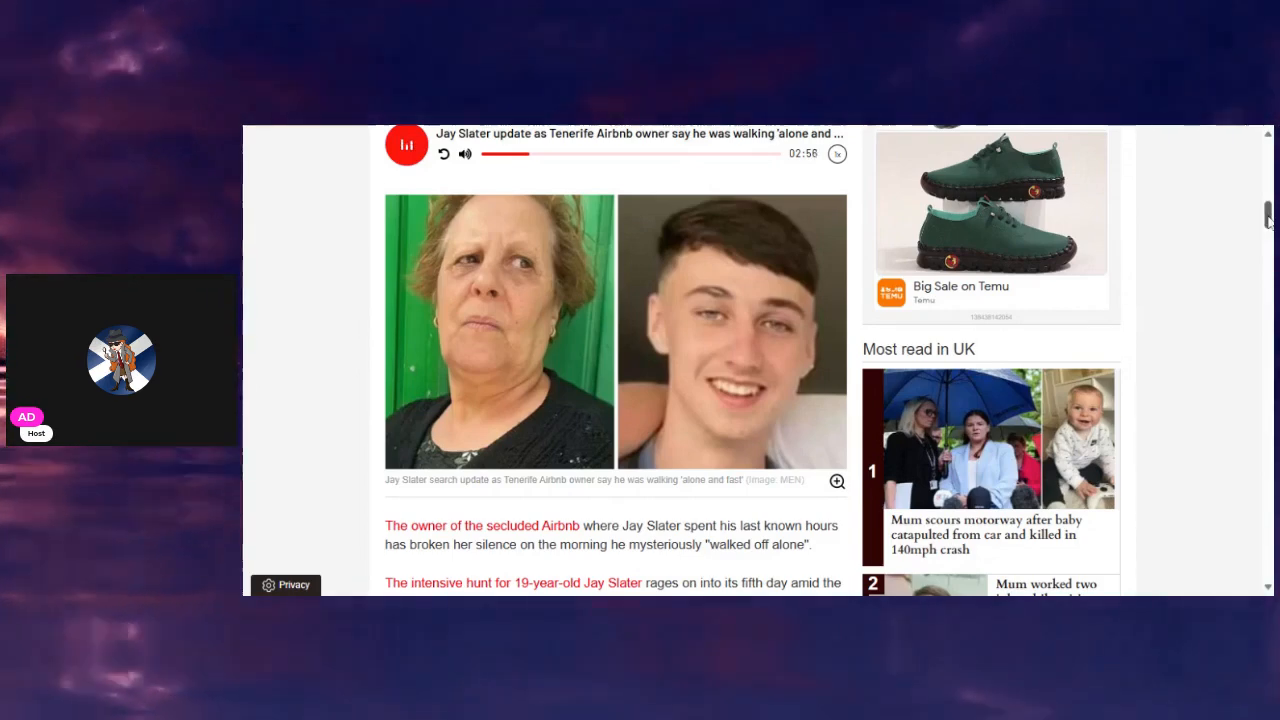
scroll(down, 3)
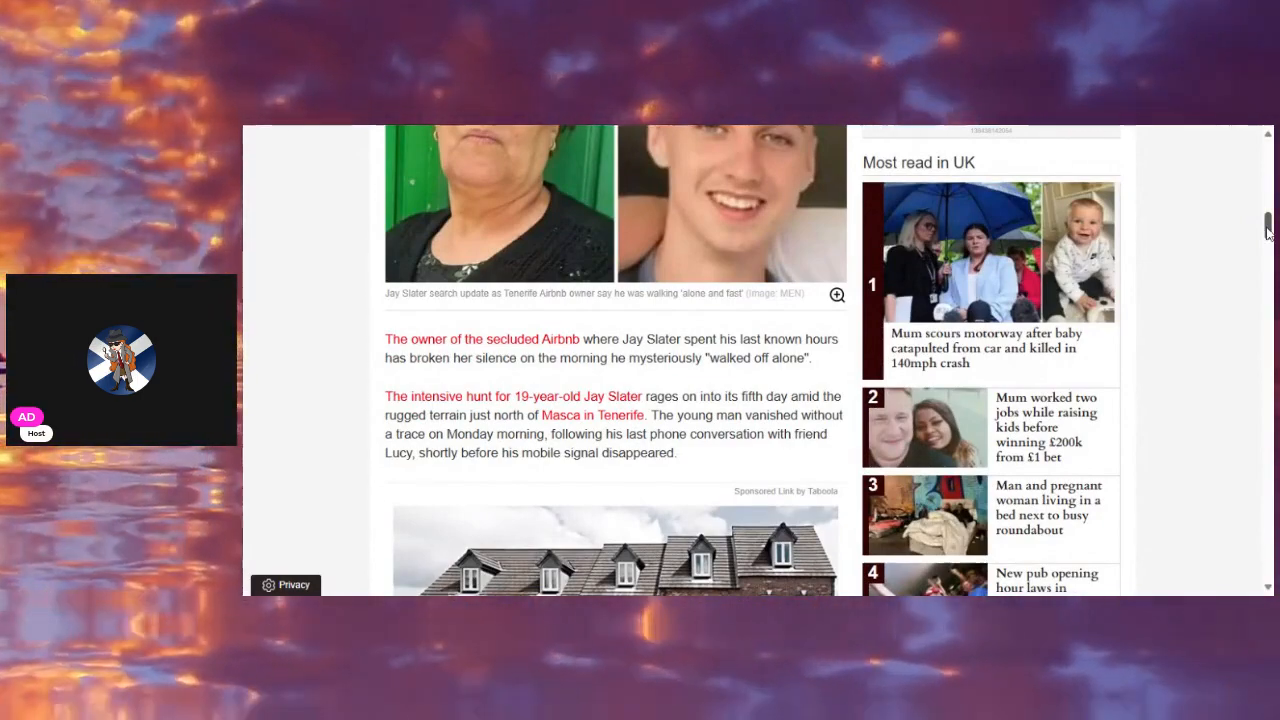
scroll(down, 3)
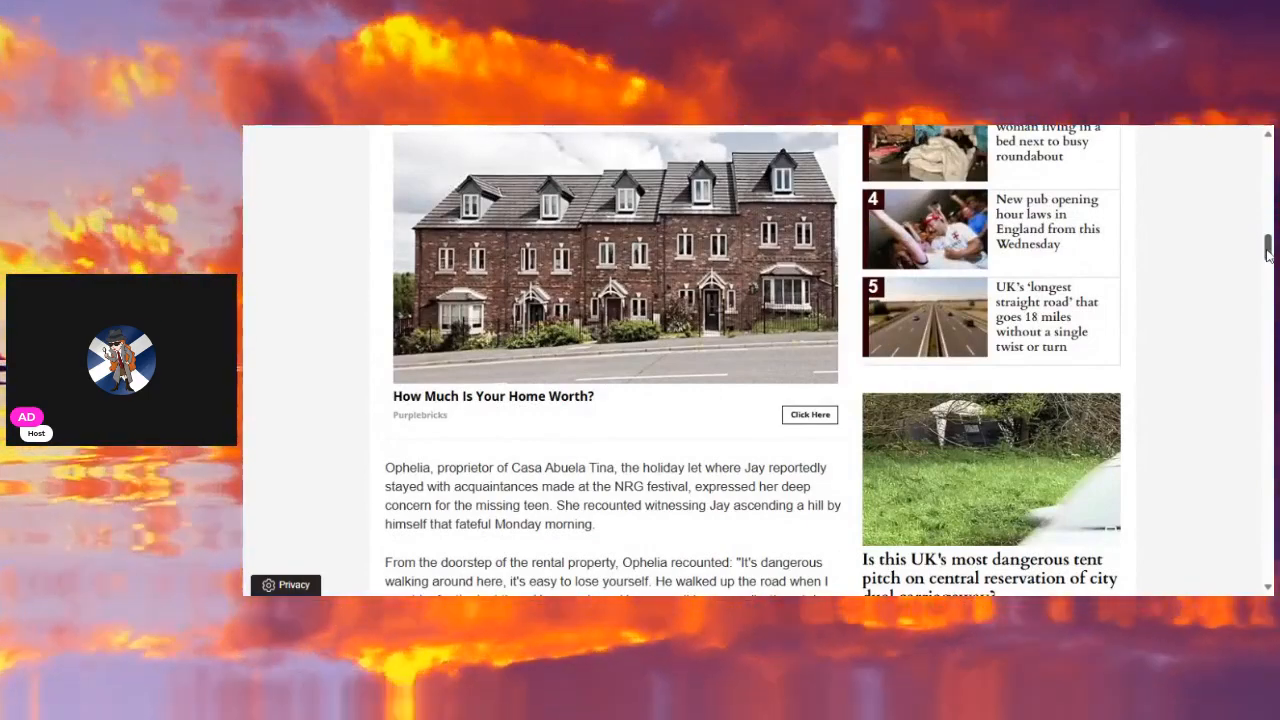
scroll(down, 3)
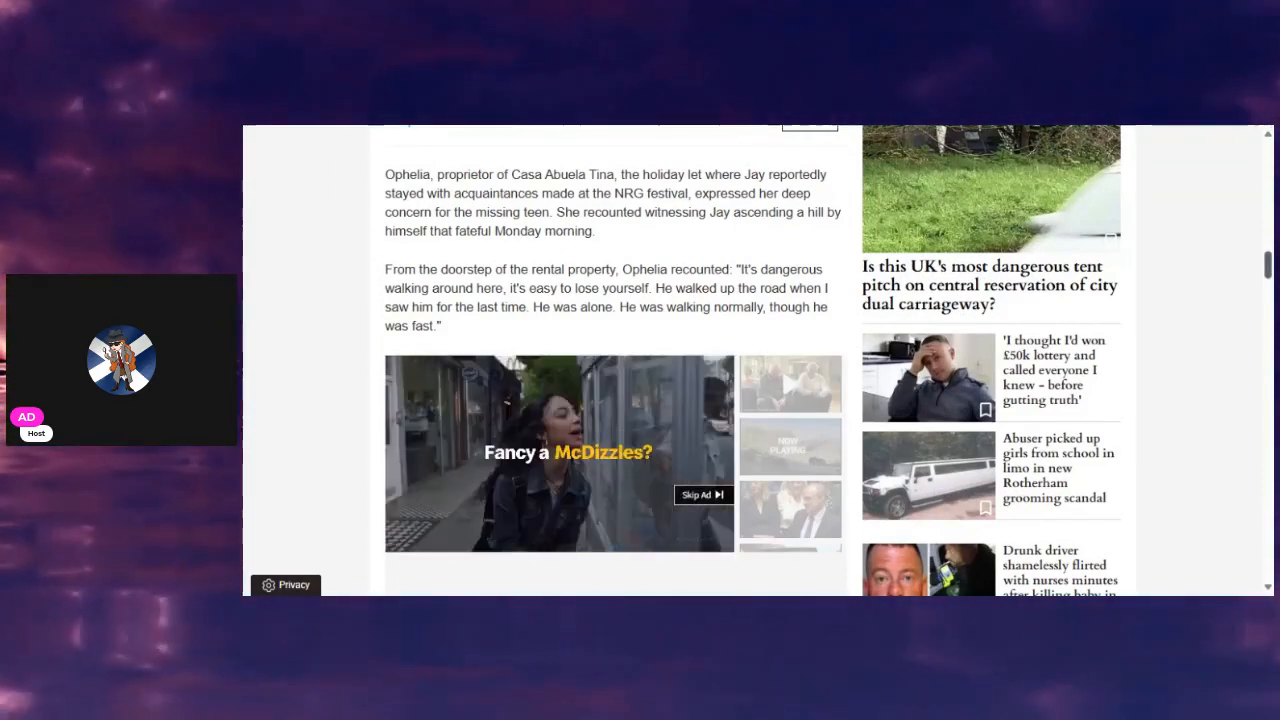
scroll(down, 3)
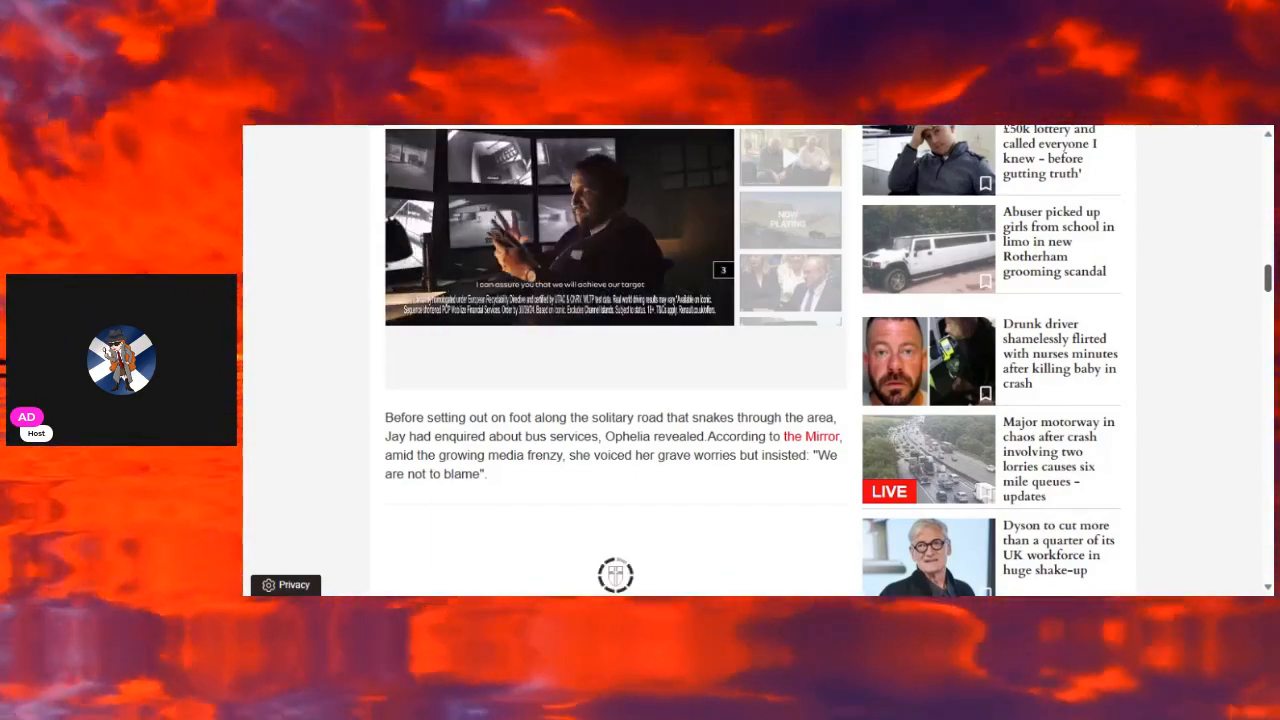
scroll(down, 3)
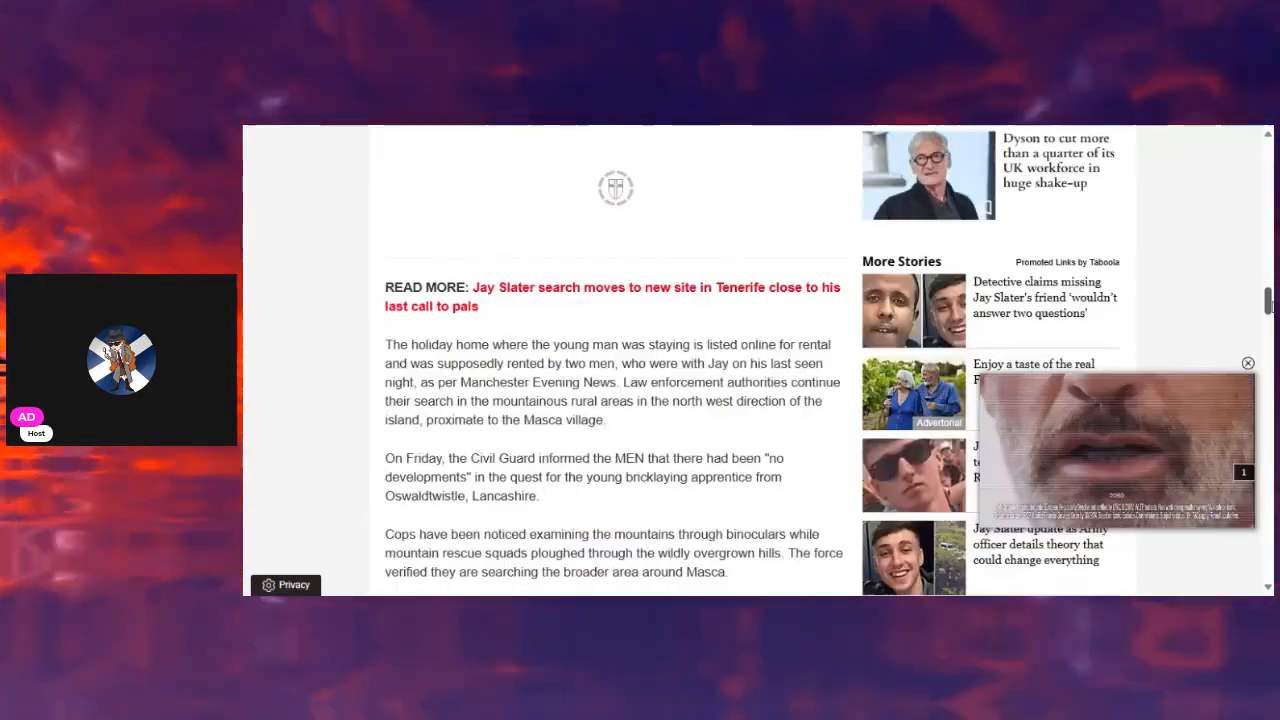
scroll(down, 3)
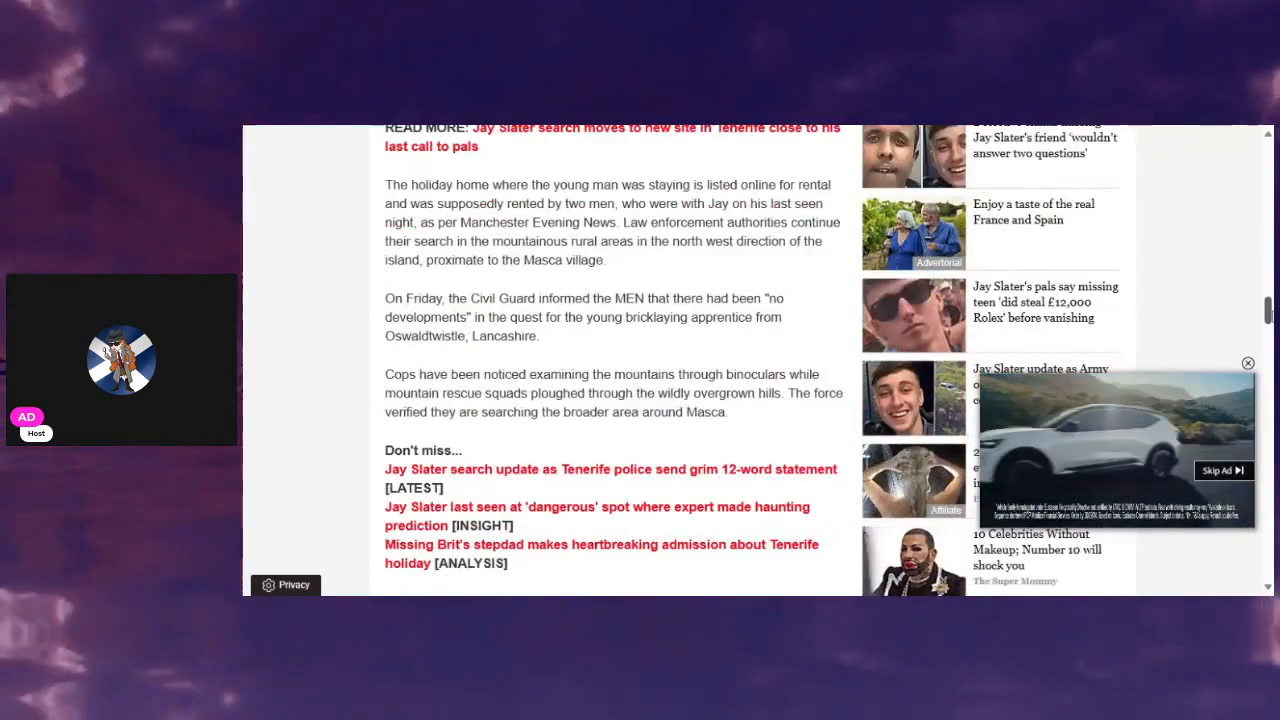